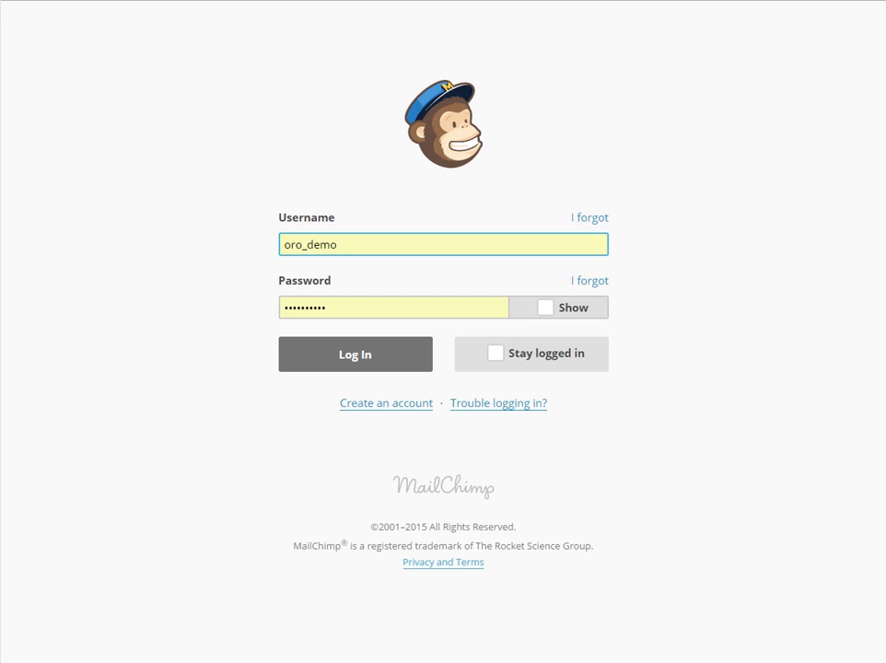
mouse_move(281, 377)
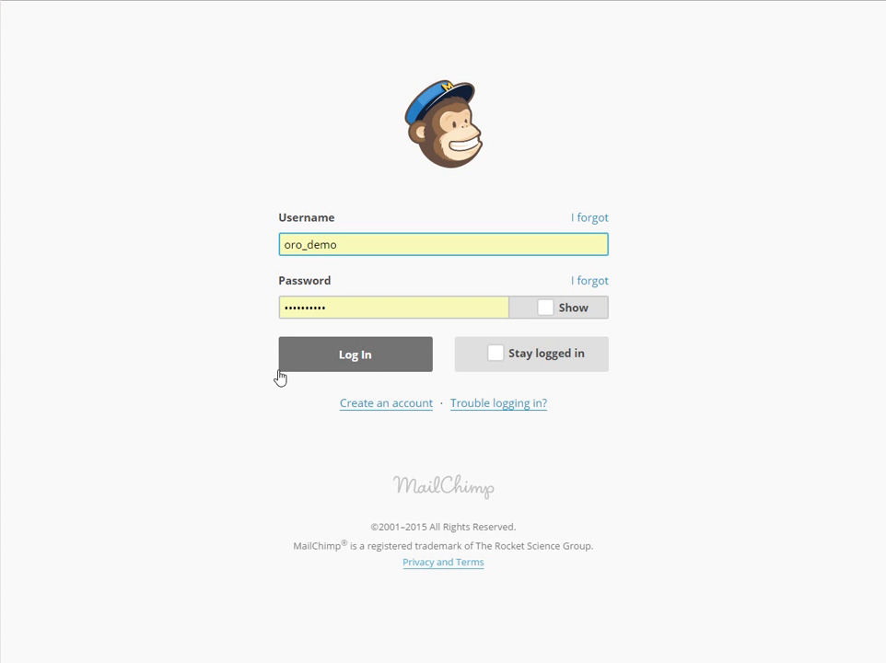
Log in to the MailChimp demo account and generate a new API key from Extras > API keys.
click(355, 354)
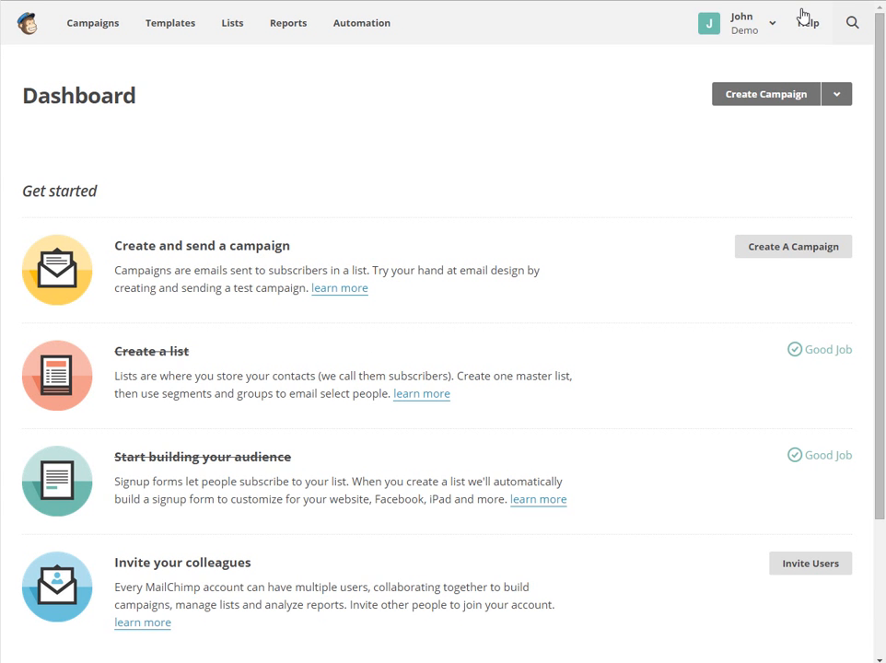
click(742, 22)
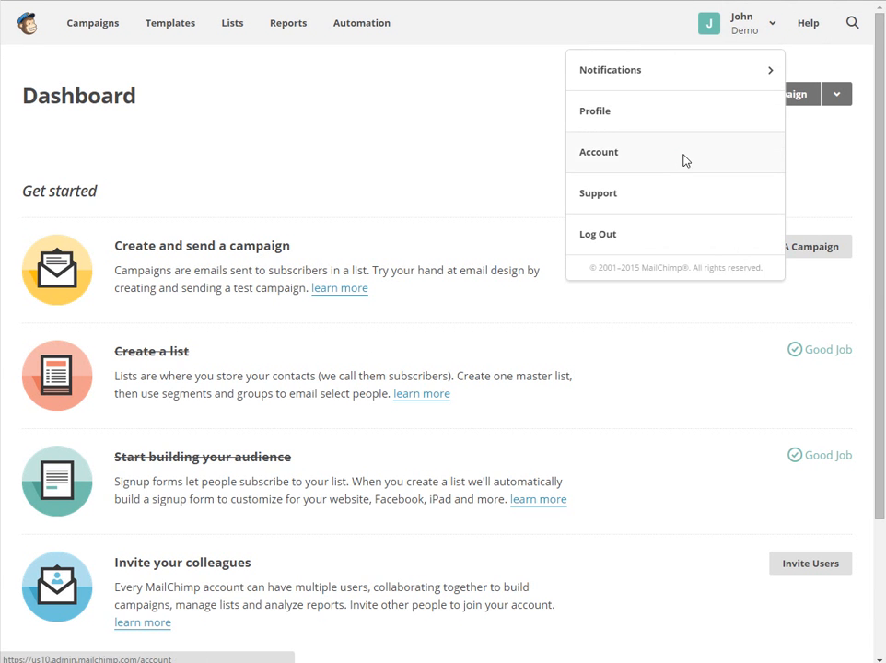
click(599, 152)
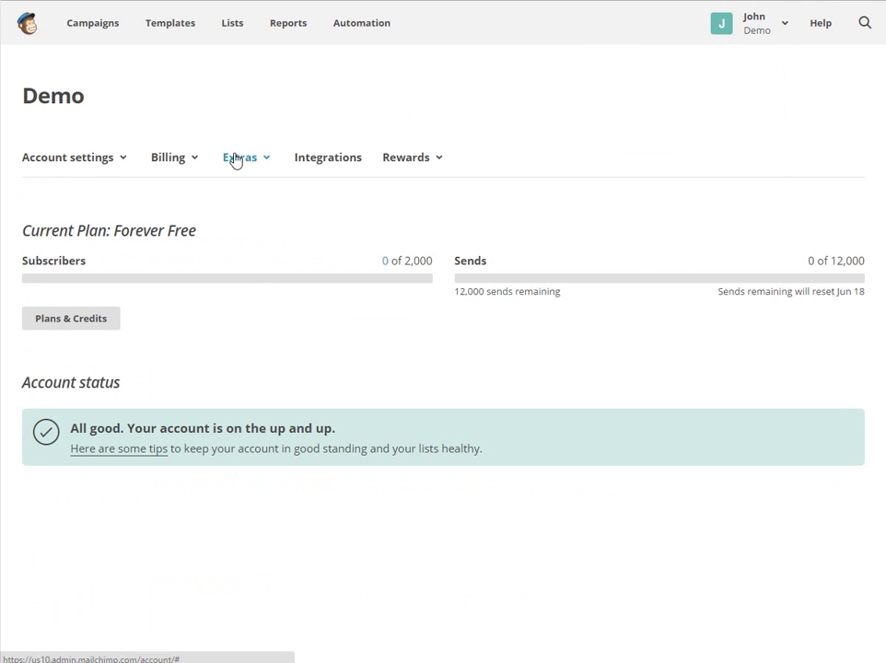
click(239, 157)
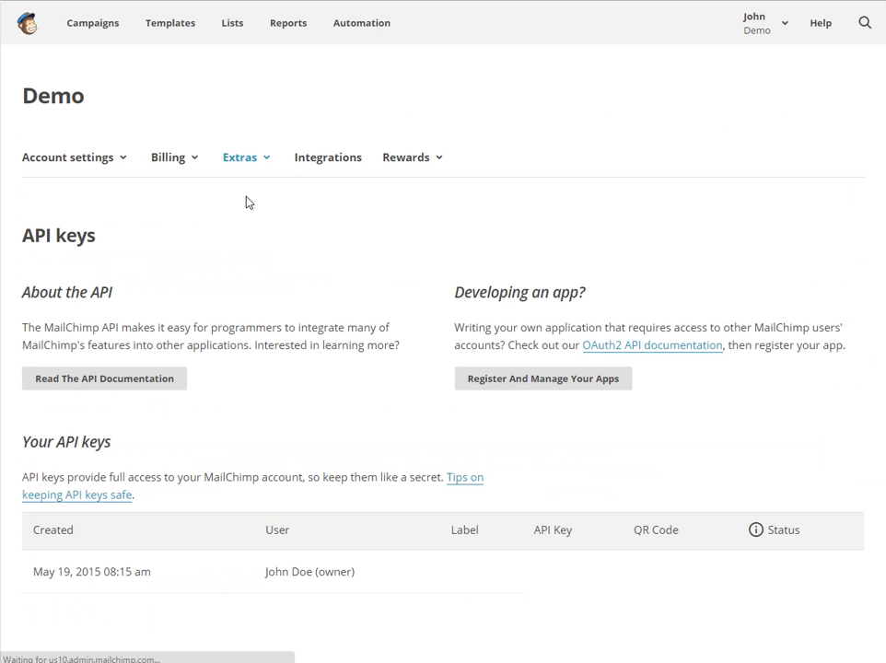
scroll(down, 3)
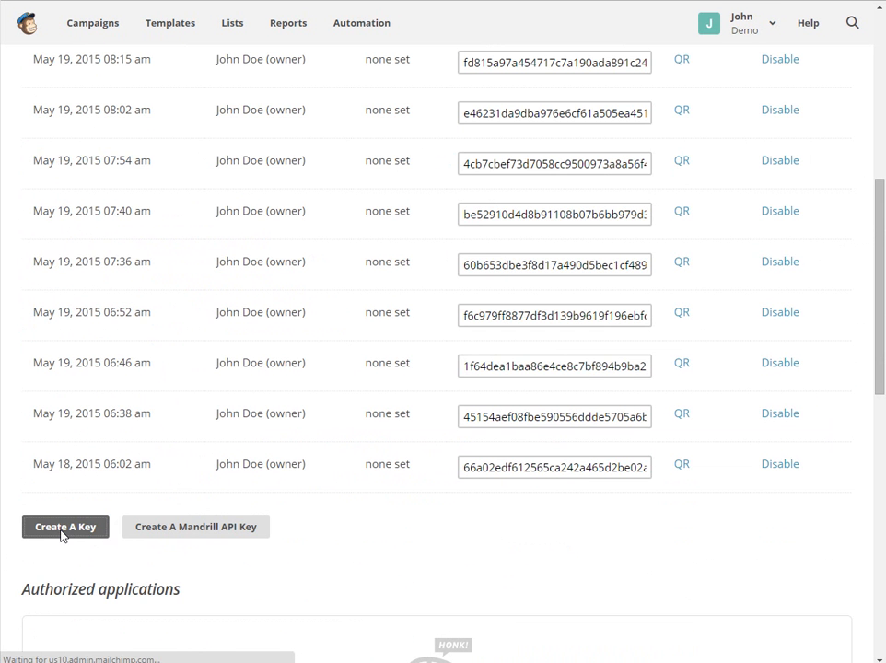
click(64, 526)
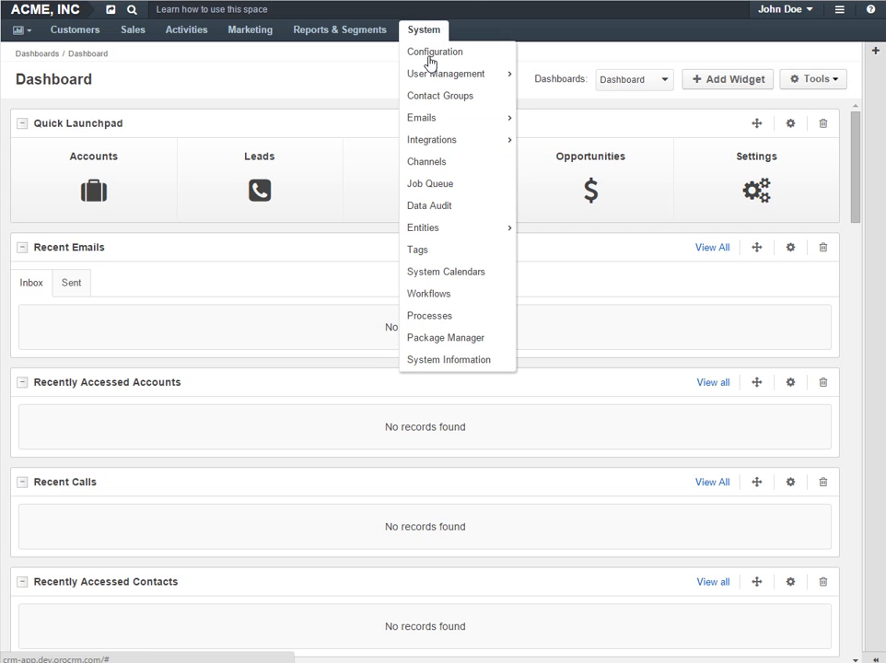
Go to Manage Integrations in OroCRM and start a new integration.
click(431, 140)
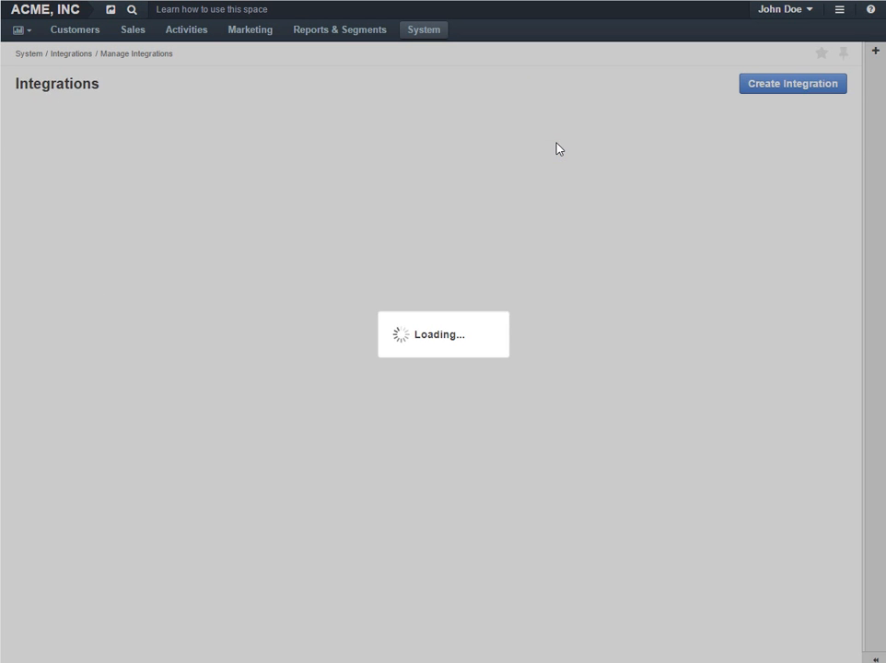
click(791, 83)
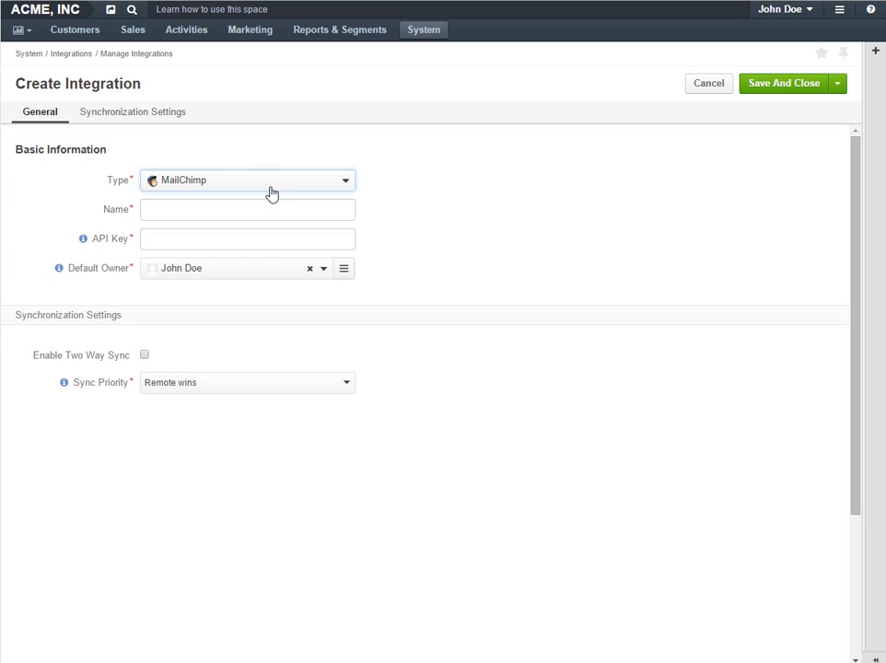
Name the integration 'Demo MailChimp Integration', paste the API key, and check the connection.
text(D)
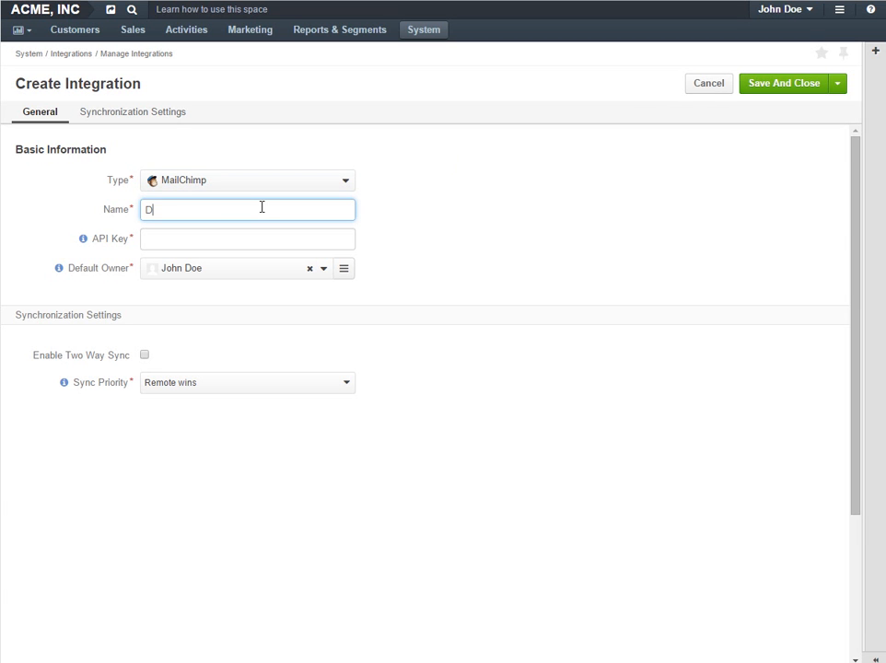
text(emo MailChimp)
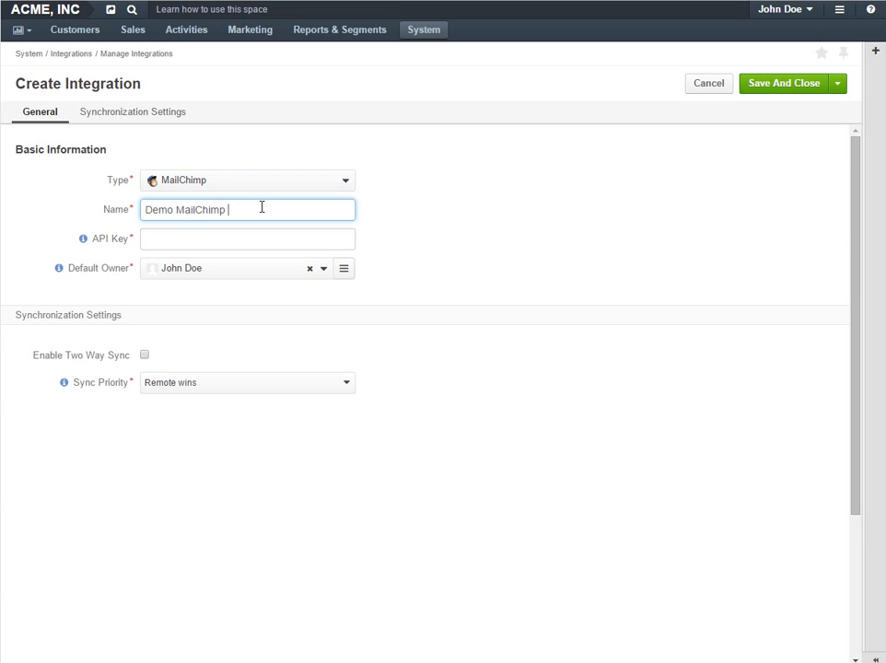
text(Integration)
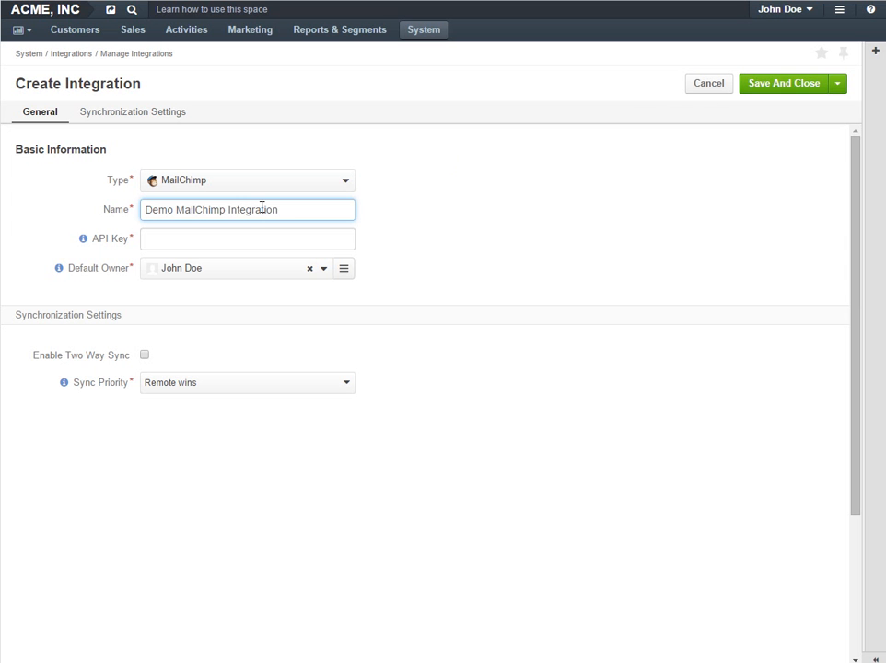
right_click(247, 239)
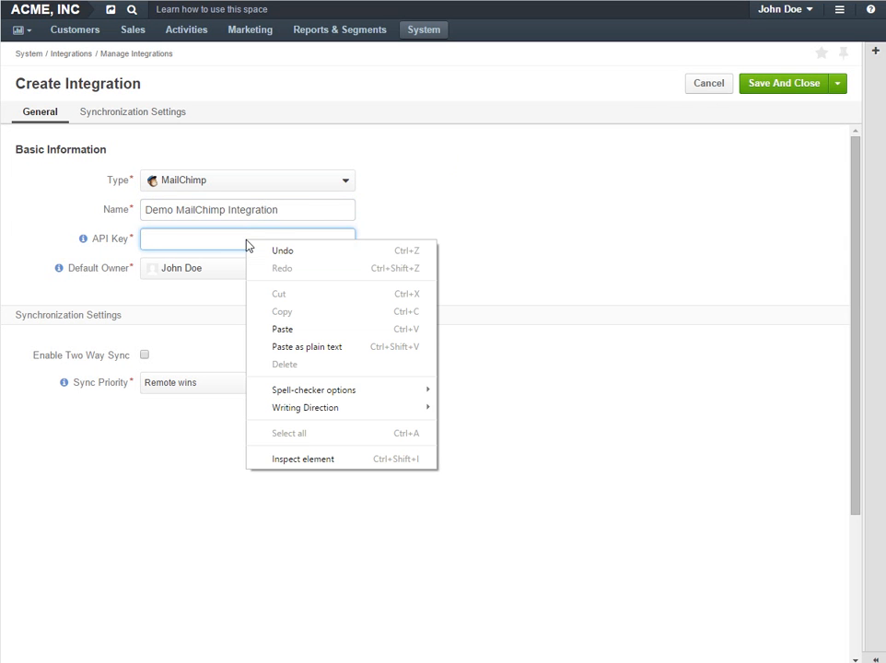
click(282, 328)
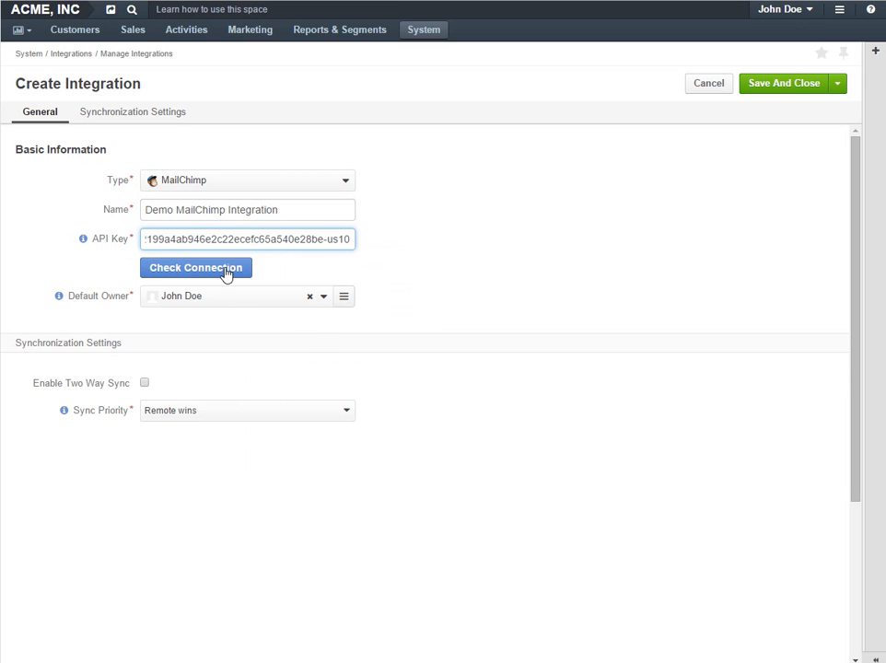
click(196, 267)
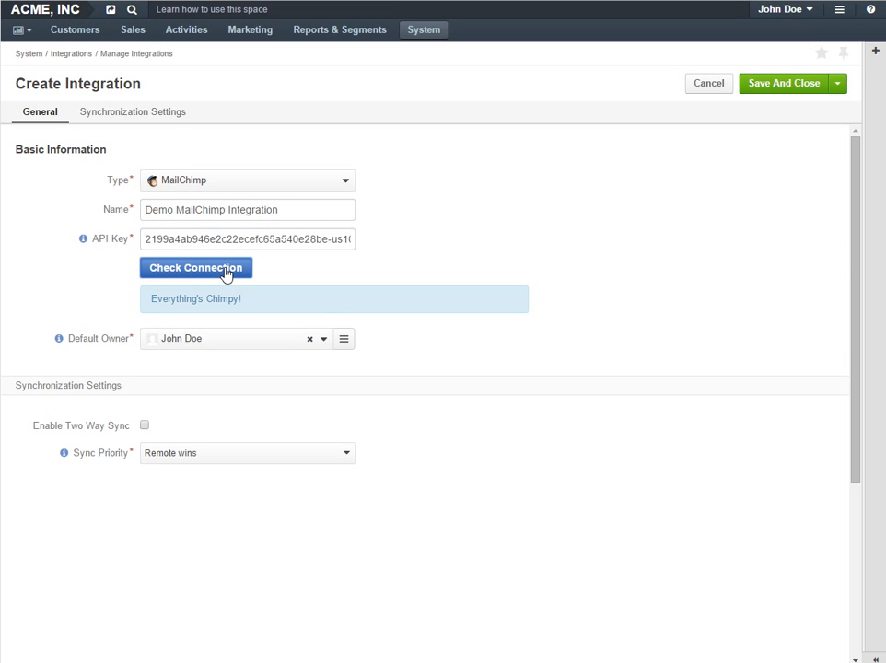
mouse_move(97, 357)
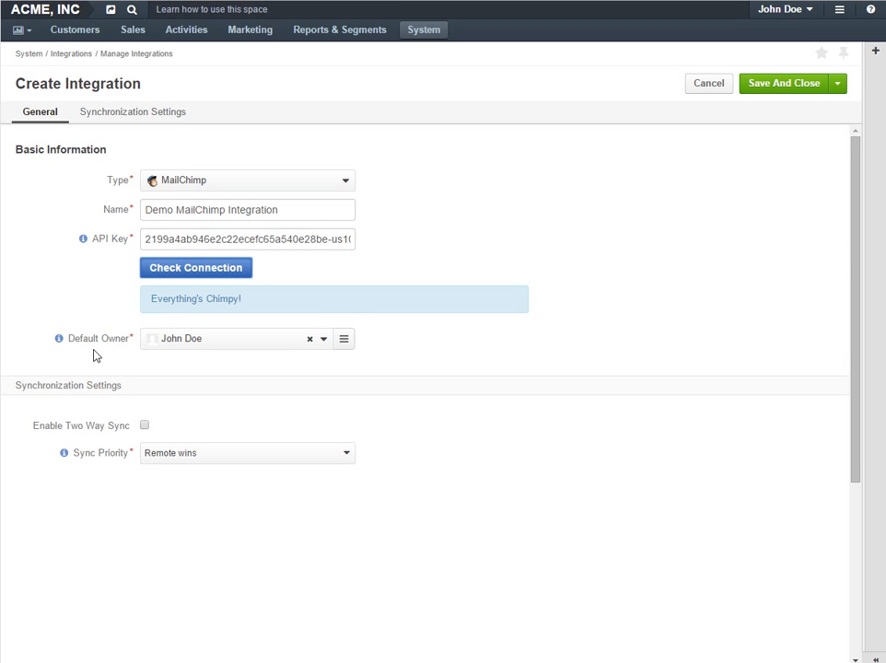
mouse_move(99, 351)
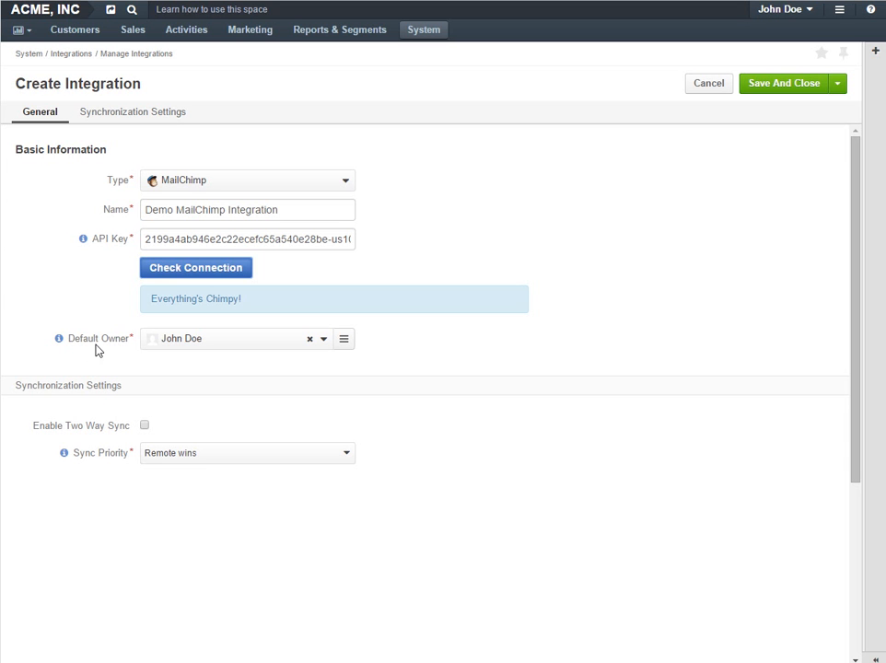
mouse_move(181, 360)
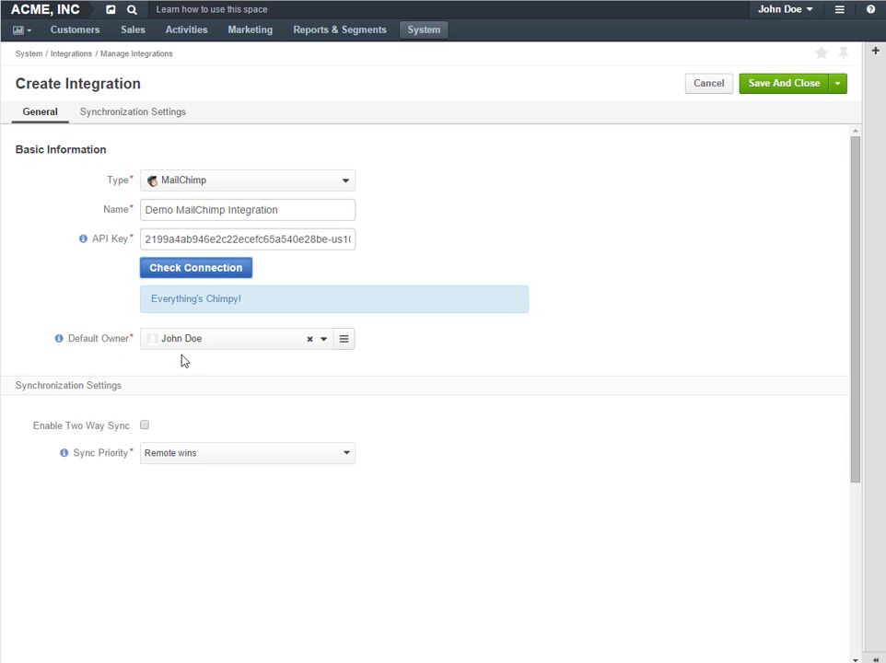
mouse_move(187, 357)
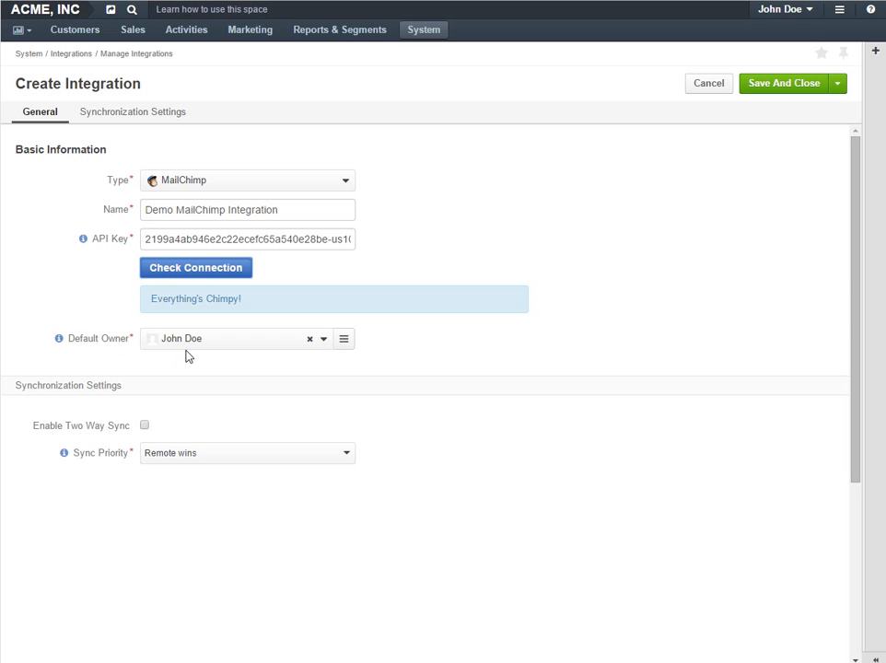
mouse_move(115, 402)
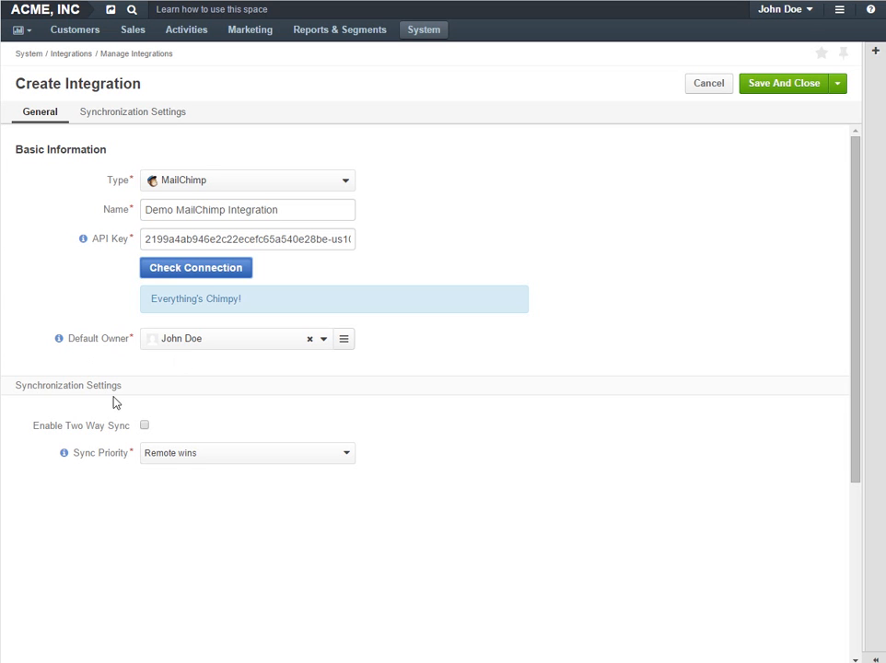
mouse_move(77, 441)
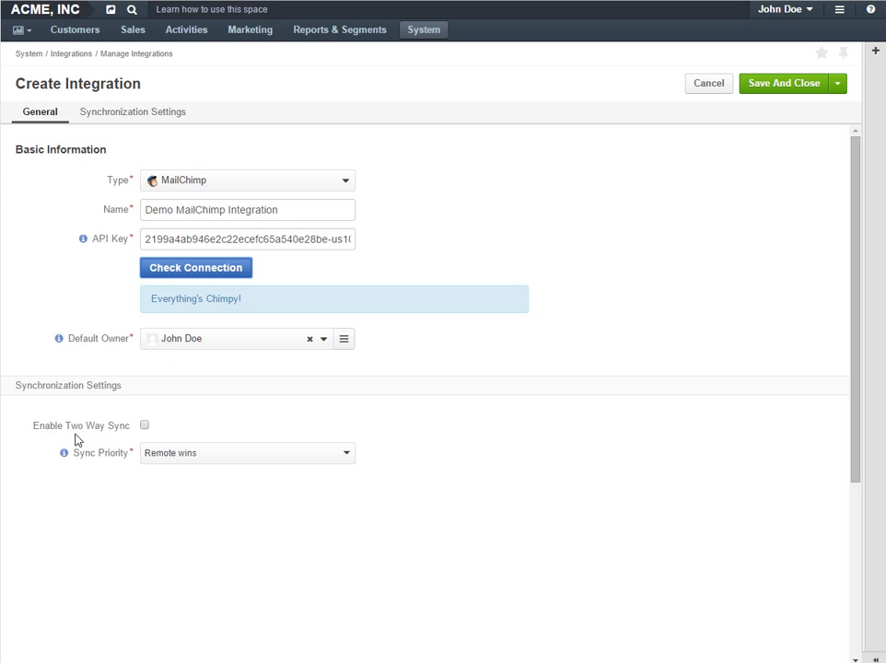
mouse_move(117, 440)
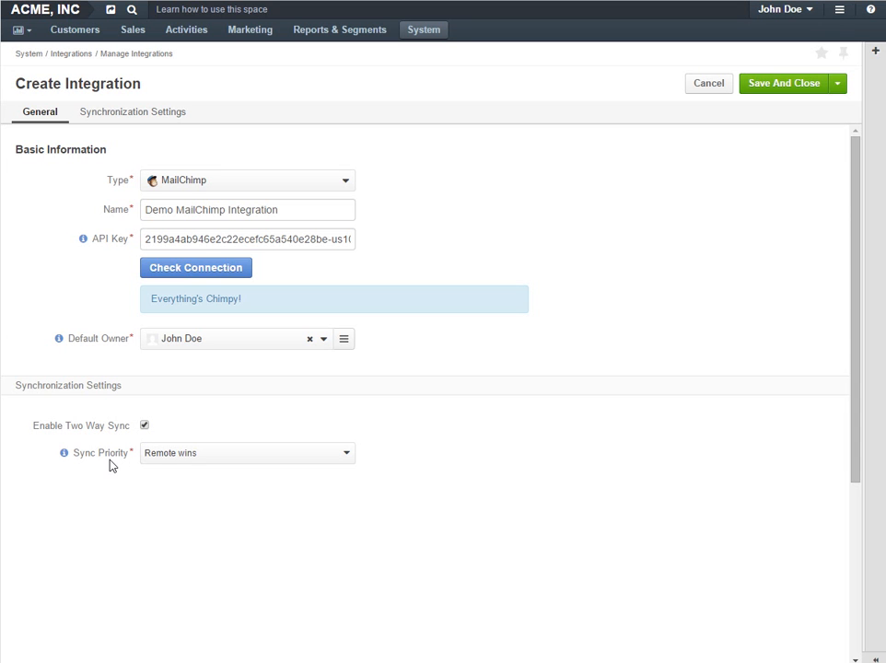
mouse_move(223, 469)
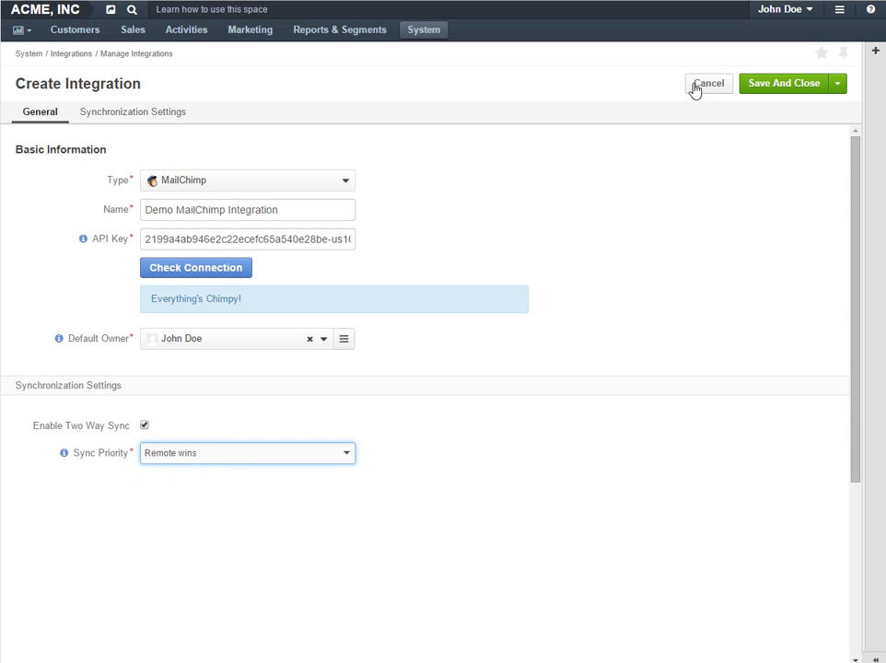
Save and close the Demo MailChimp Integration form.
click(783, 82)
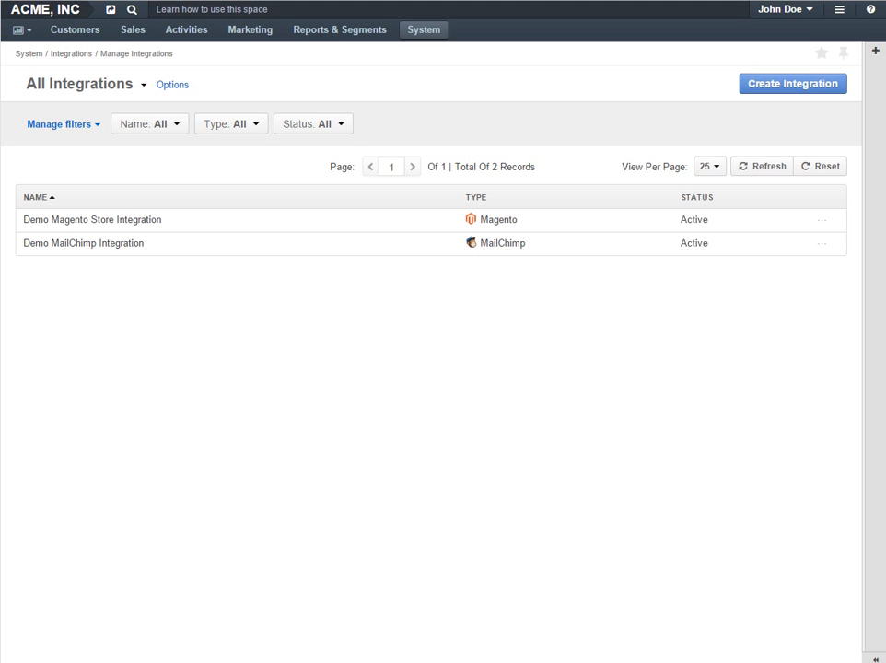
mouse_move(821, 249)
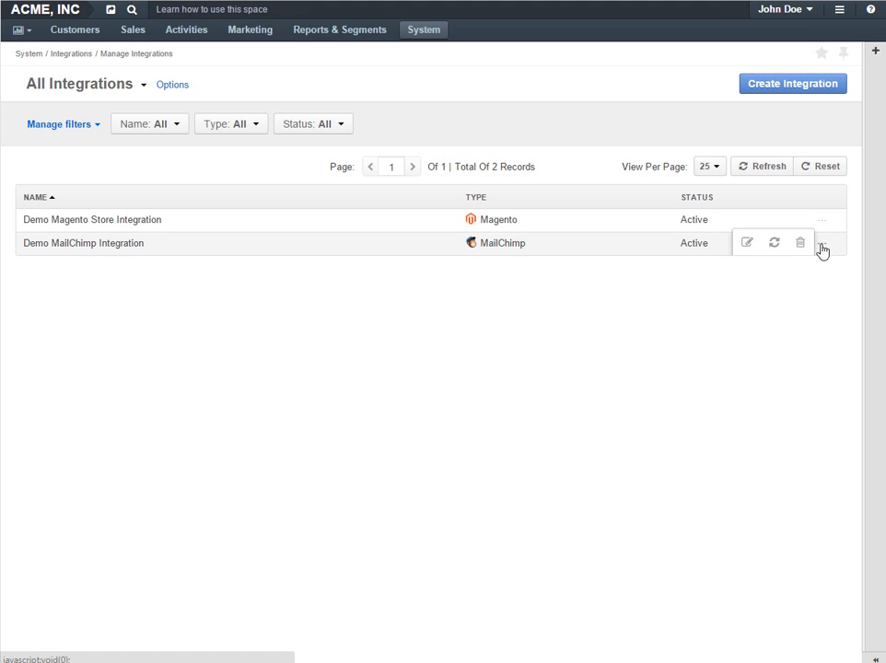
mouse_move(774, 242)
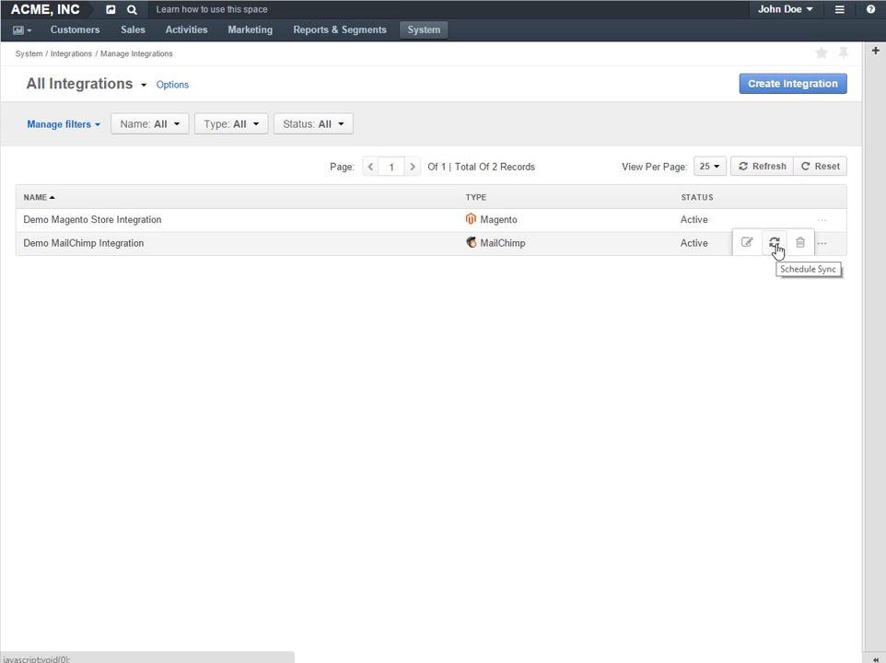
mouse_move(444, 68)
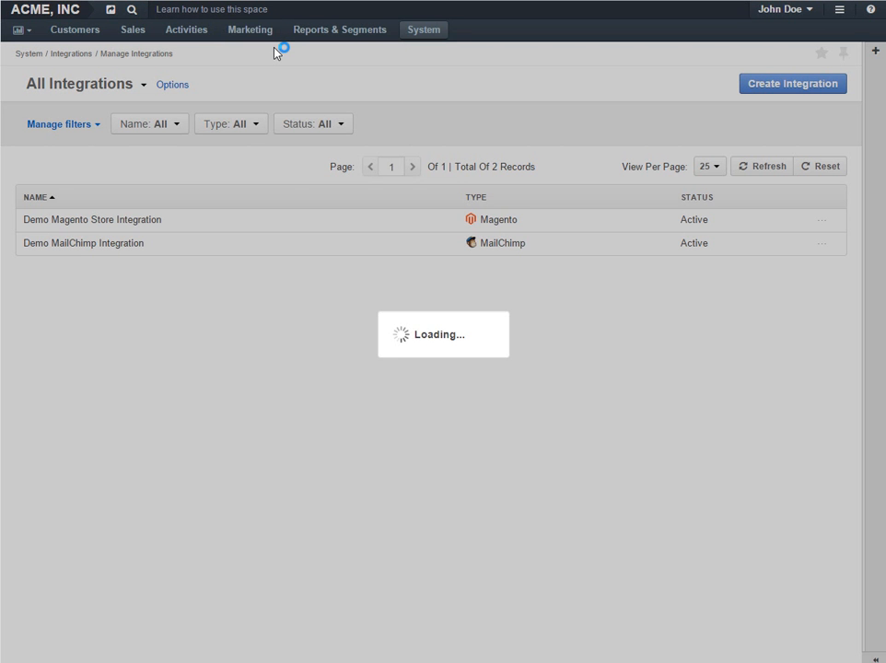
Open the Leads in April marketing list and connect it to MailChimp.
click(249, 30)
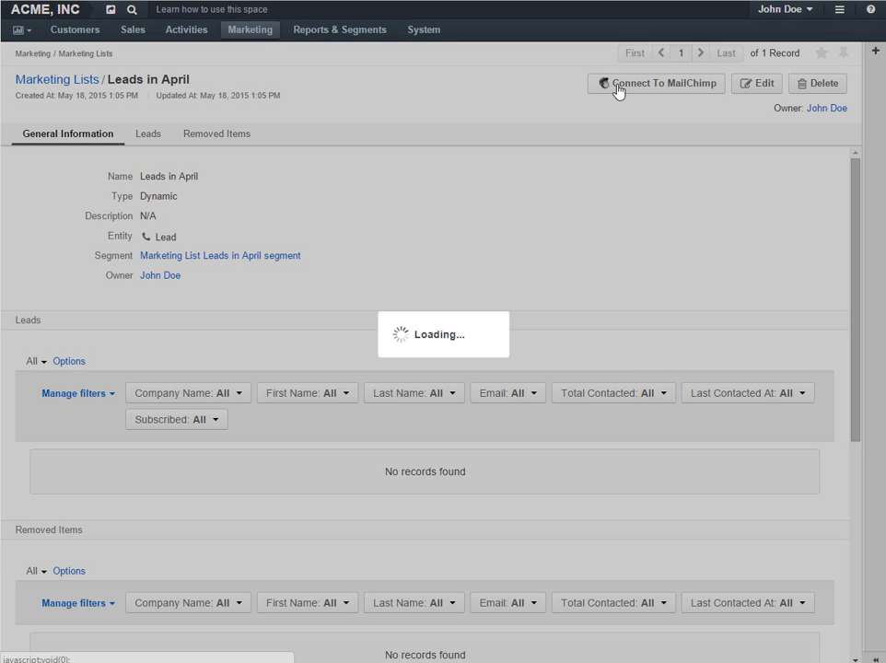
click(655, 83)
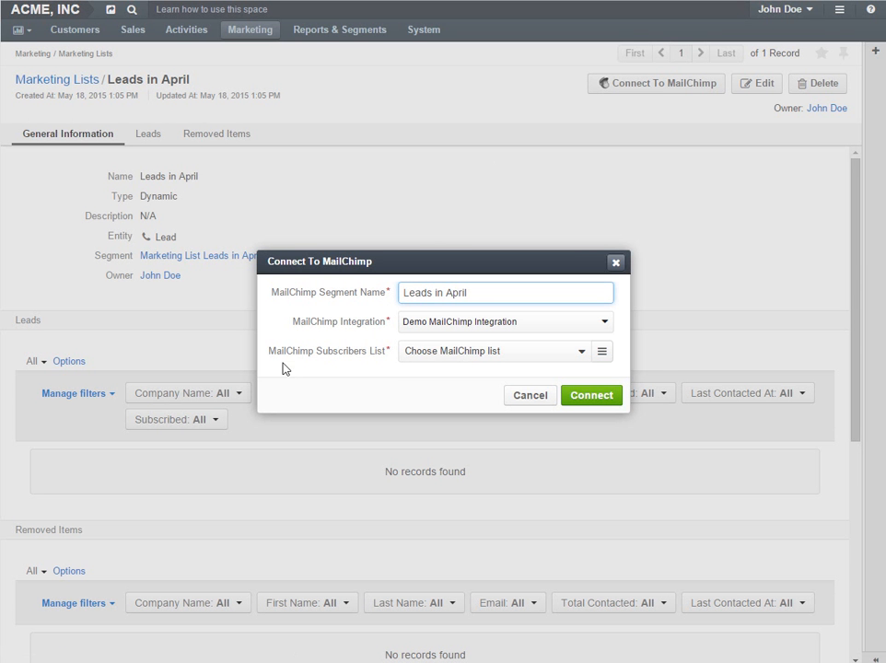